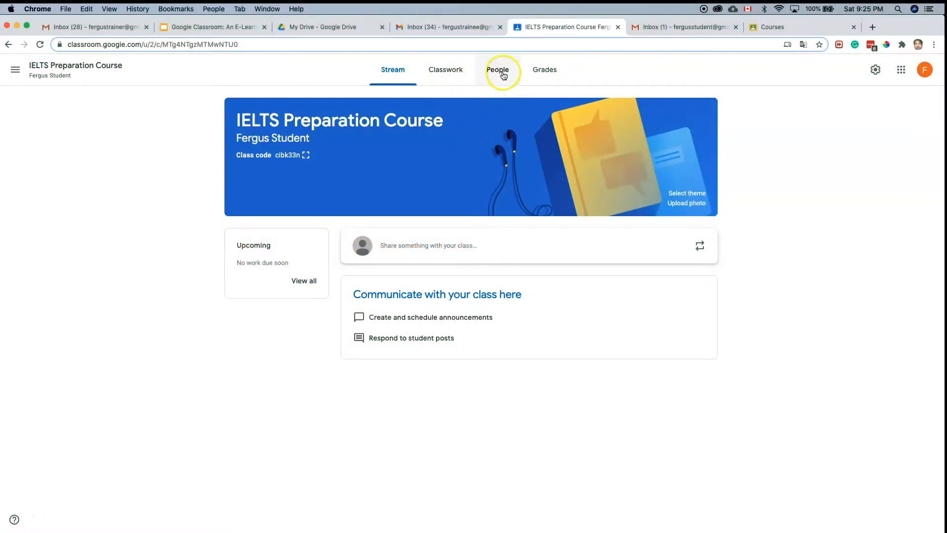
- Copy the IELTS Preparation Course invite link from the full-size class code display
left_click(499, 69)
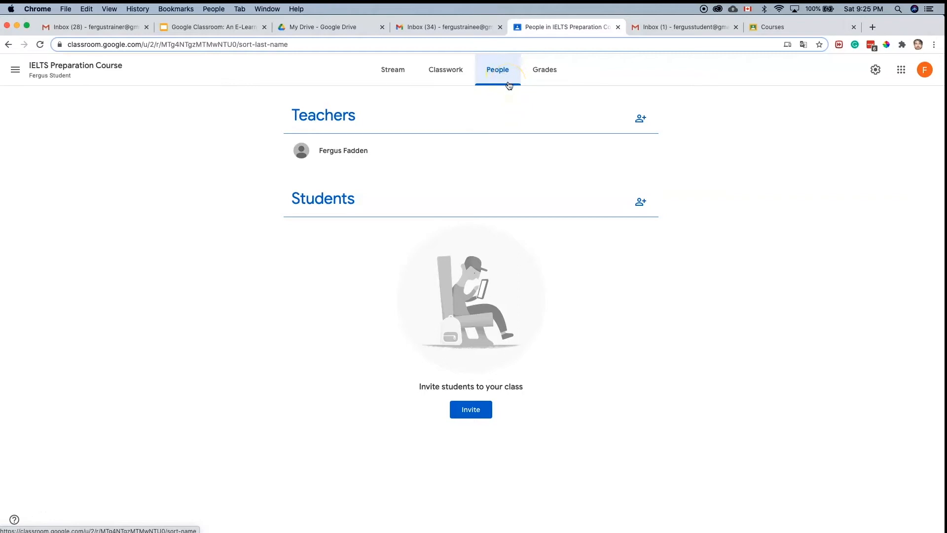
mouse_move(397, 81)
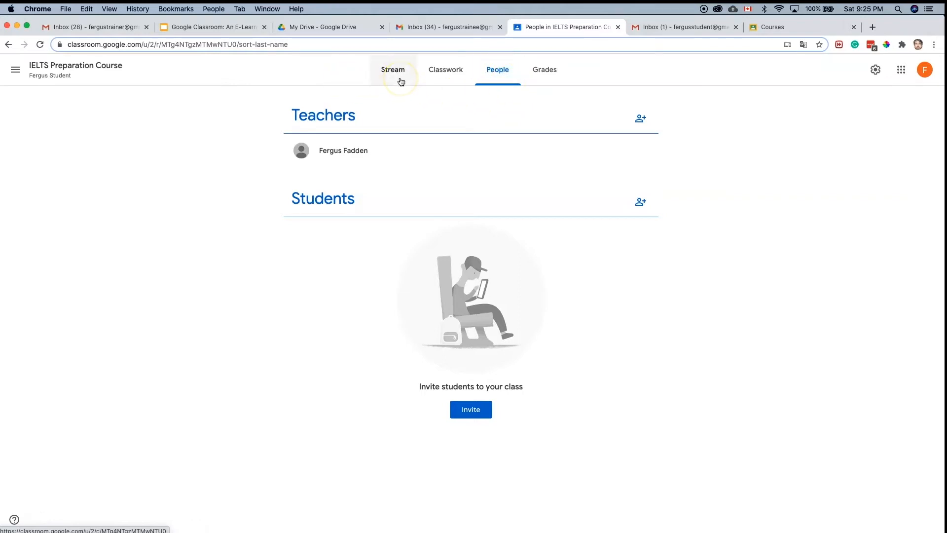
left_click(392, 70)
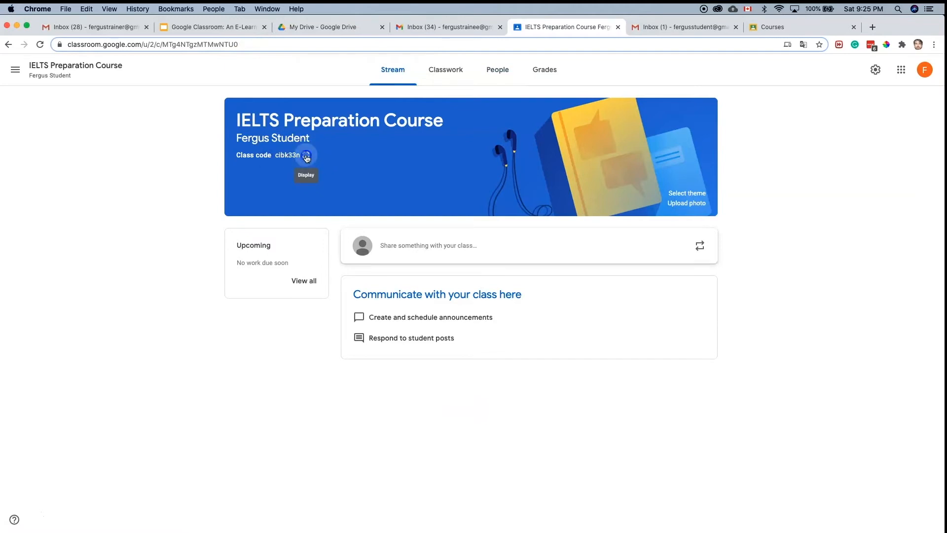
left_click(307, 157)
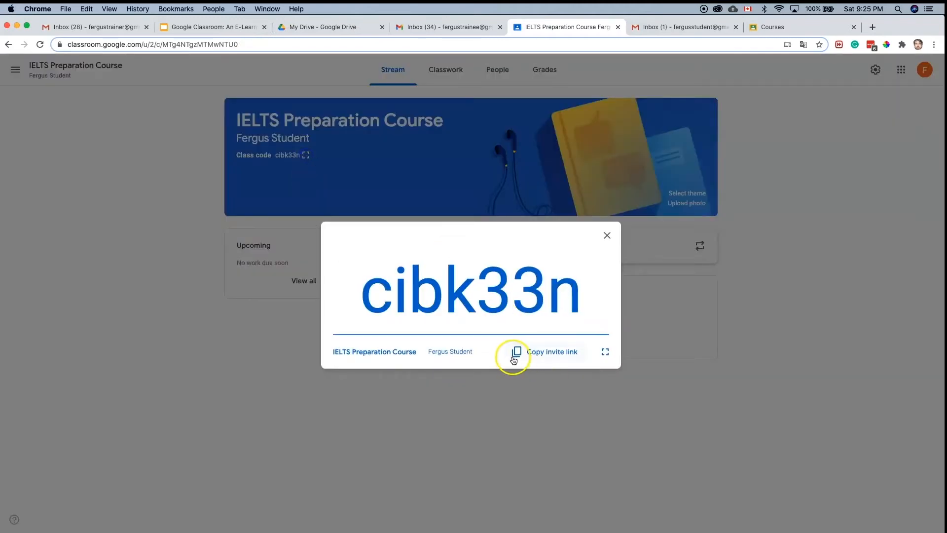
left_click(516, 351)
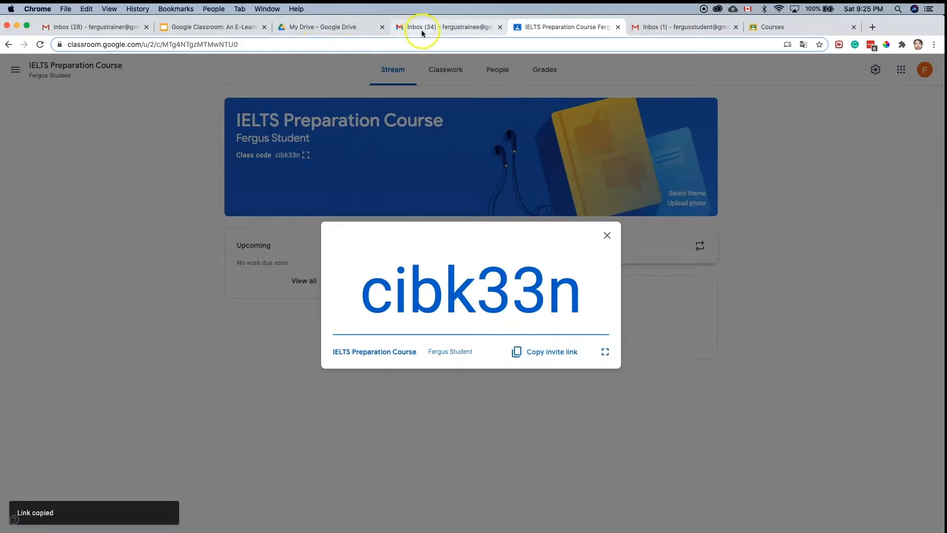
left_click(420, 27)
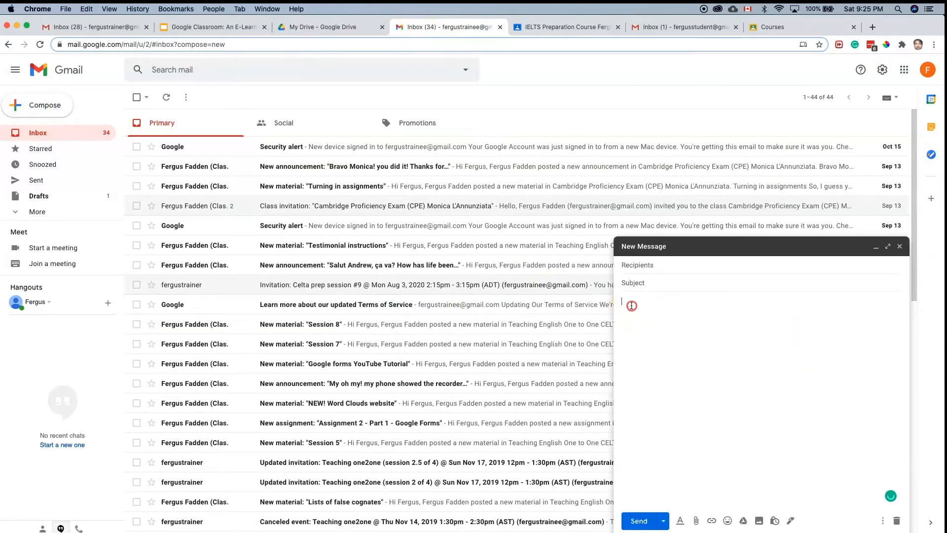
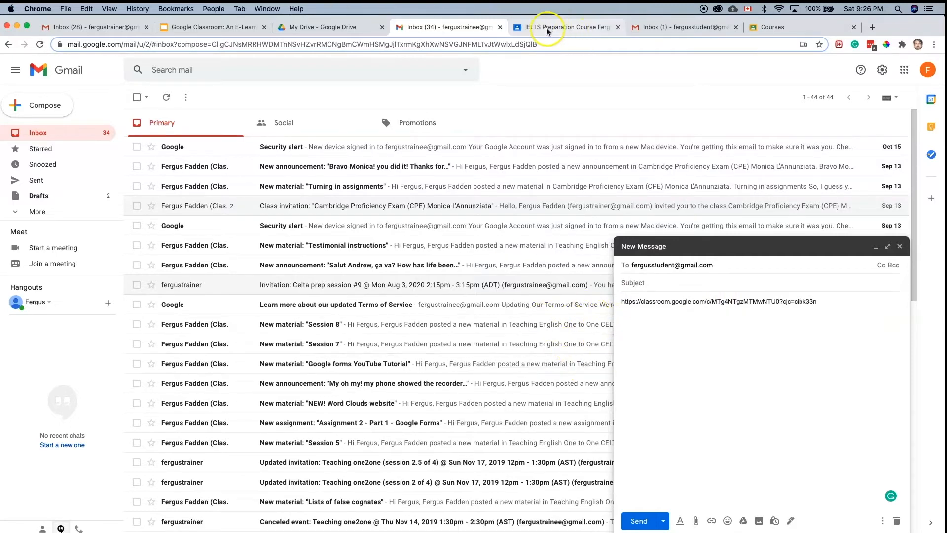
left_click(551, 27)
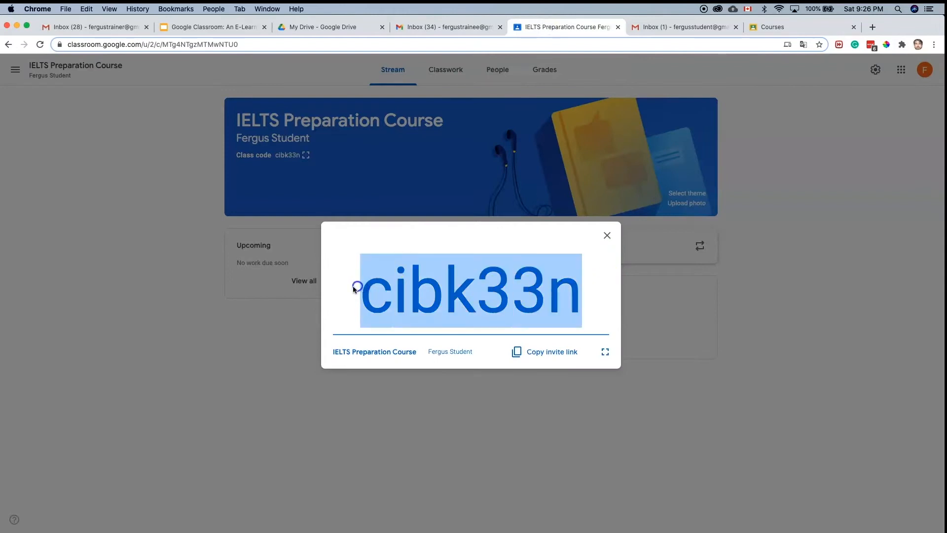
- Open the Invite students dialog beside Students on the course's People page
left_click(774, 27)
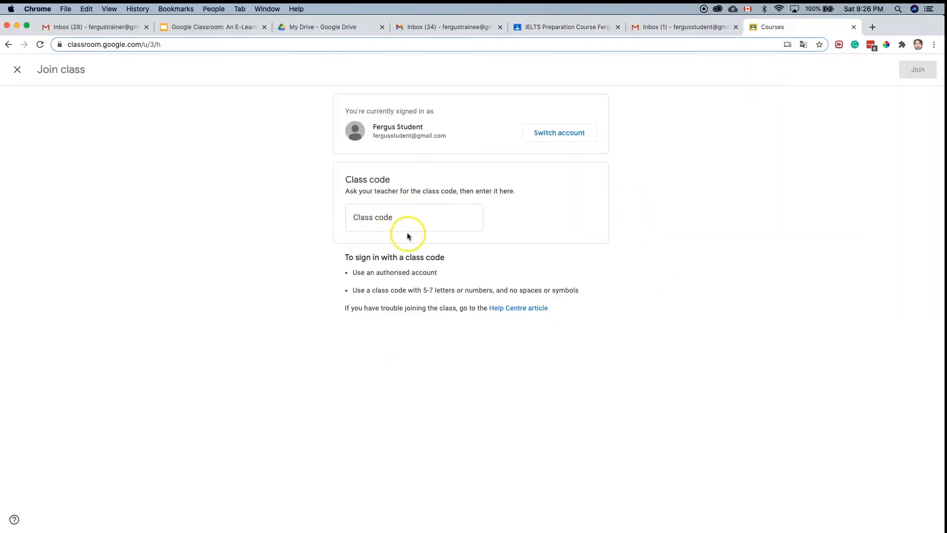
left_click(566, 27)
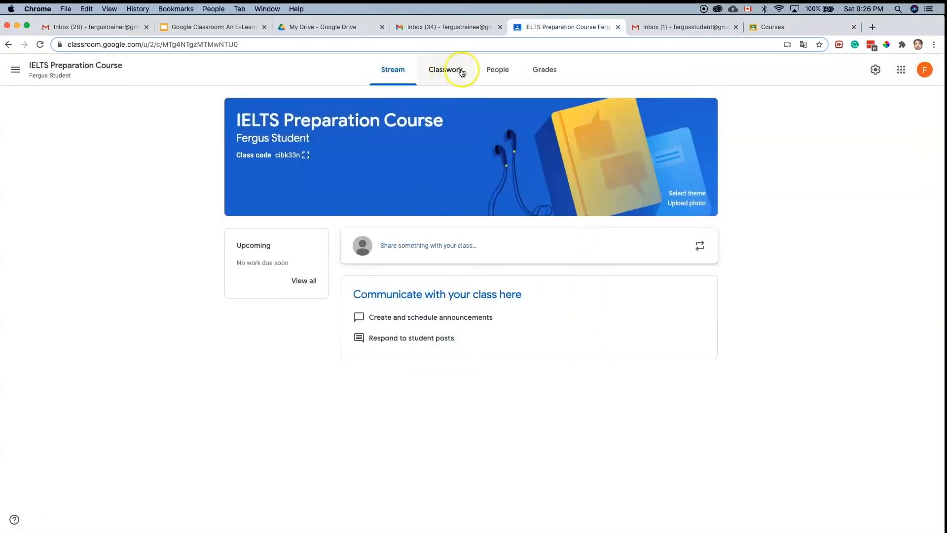
mouse_move(495, 69)
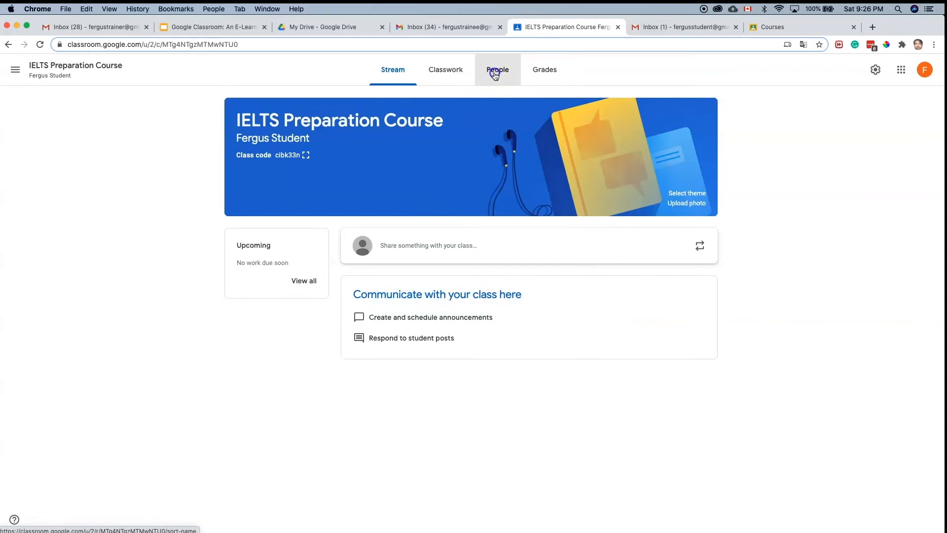
left_click(498, 69)
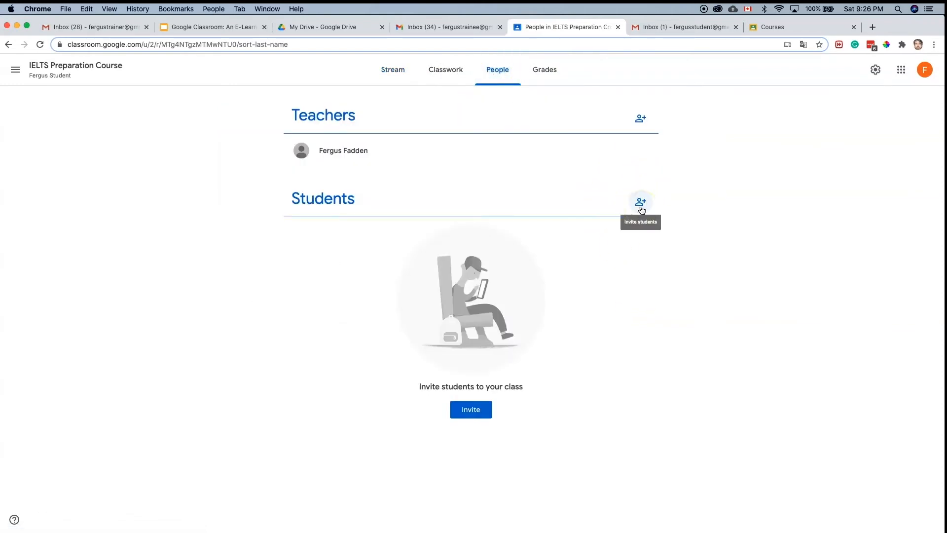
left_click(641, 202)
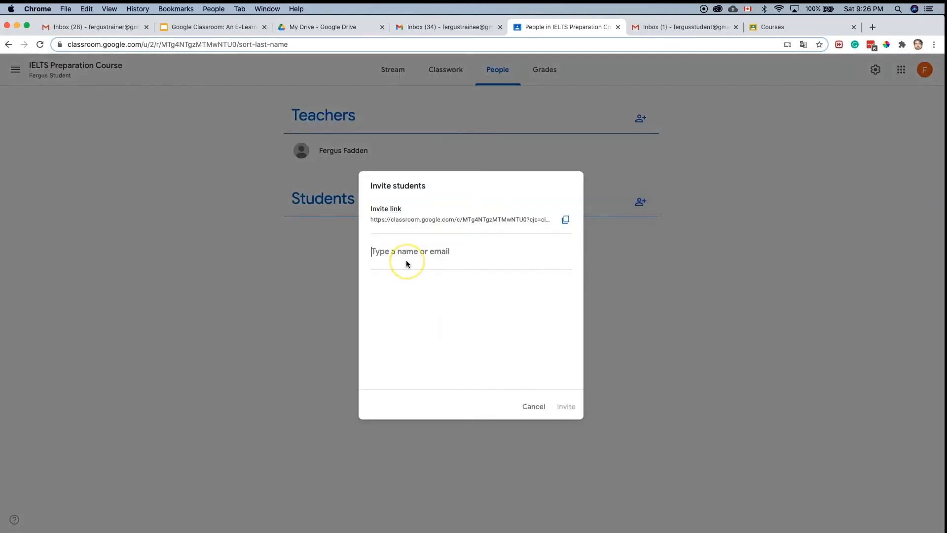
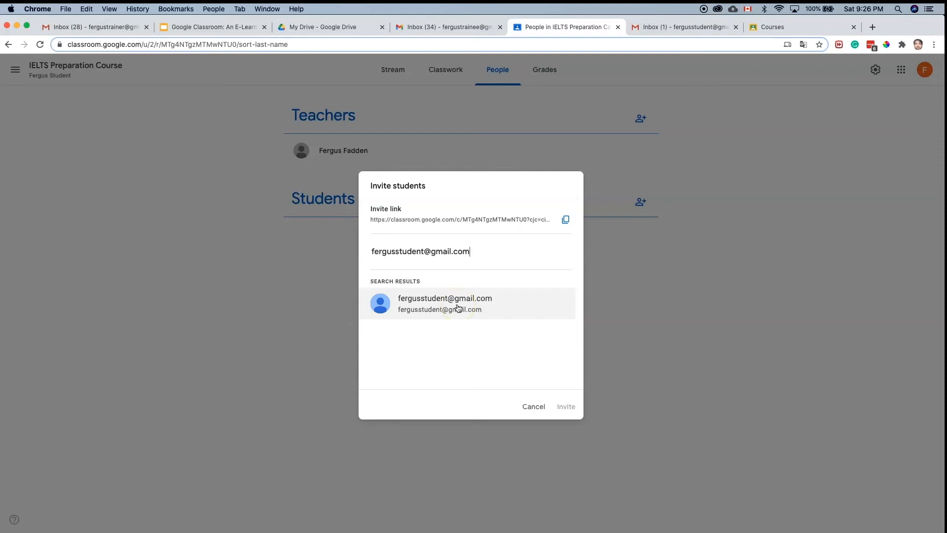
left_click(459, 304)
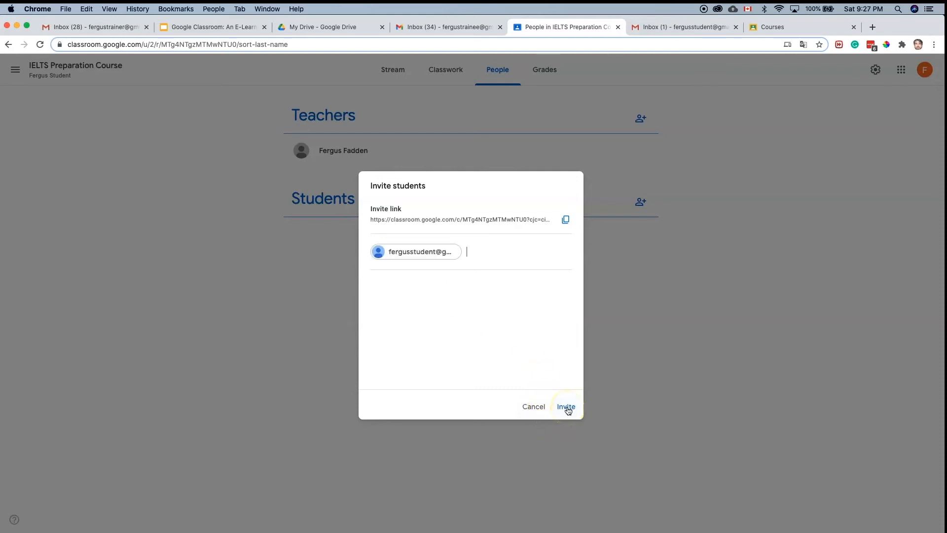
left_click(567, 407)
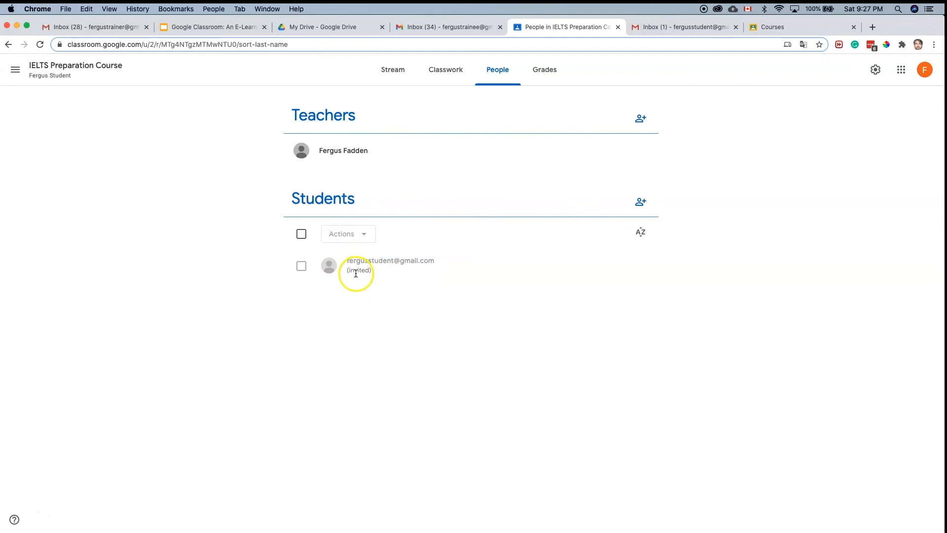